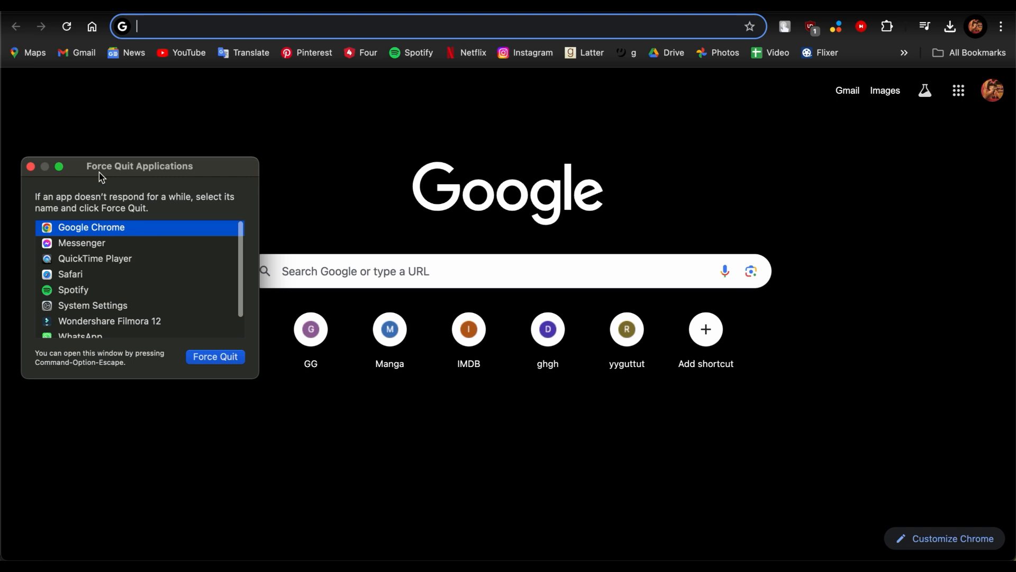
- Force quit Messenger from the running apps list, confirming the unsaved-changes warning
{"action": "left_click", "coordinate": [82, 243]}
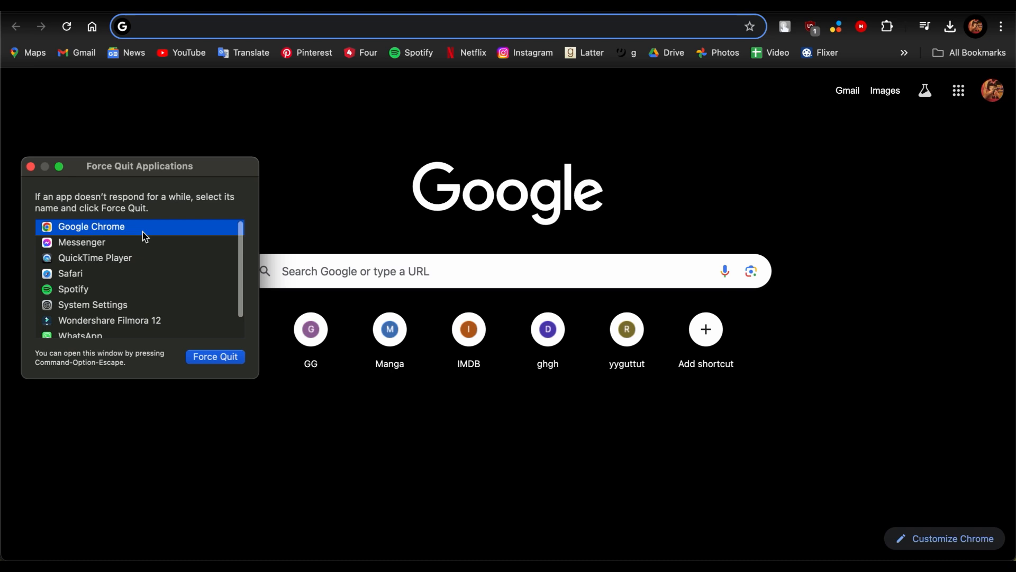
{"action": "left_click", "coordinate": [81, 243]}
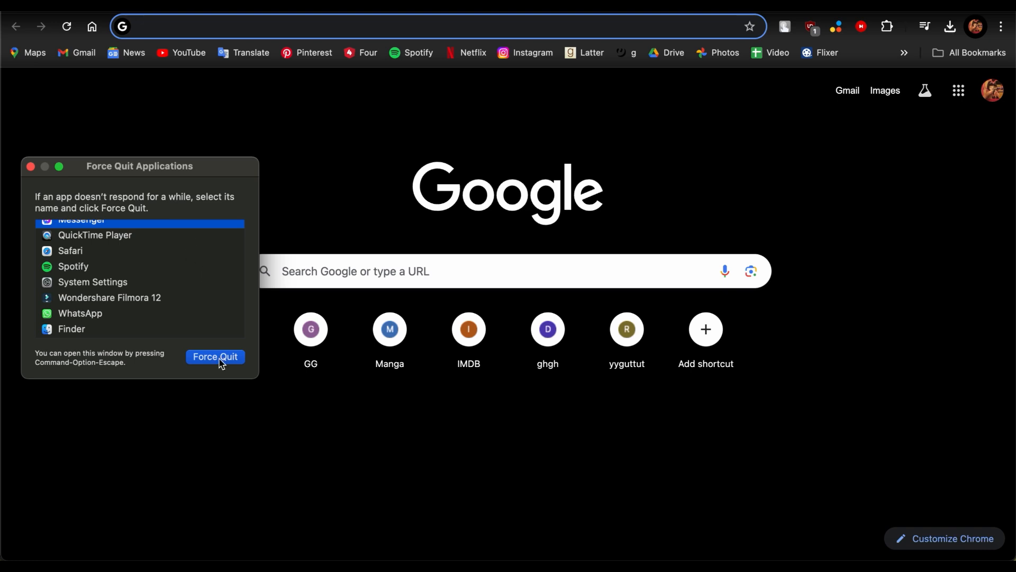
{"action": "mouse_move", "coordinate": [207, 369]}
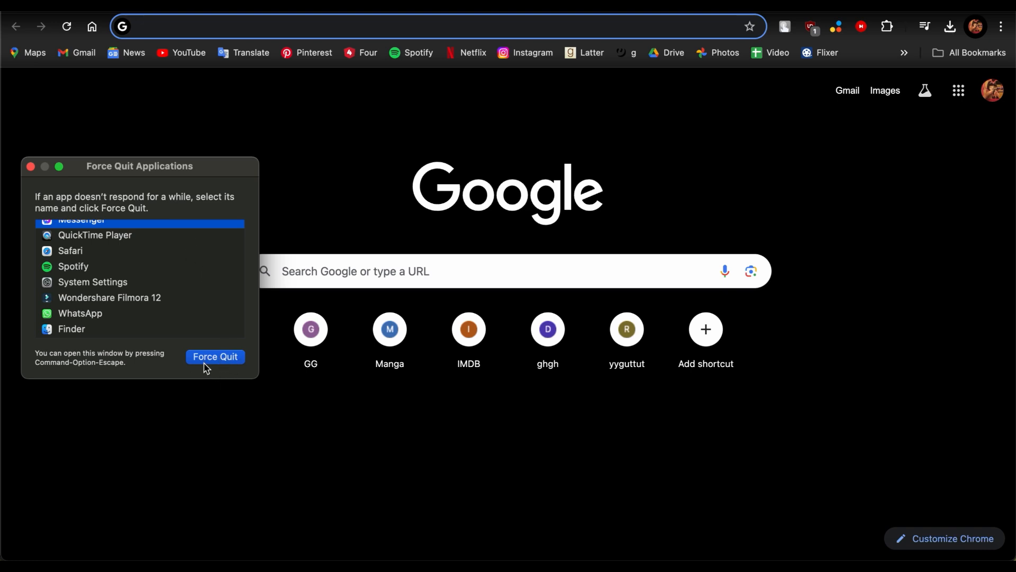
{"action": "left_click", "coordinate": [215, 357]}
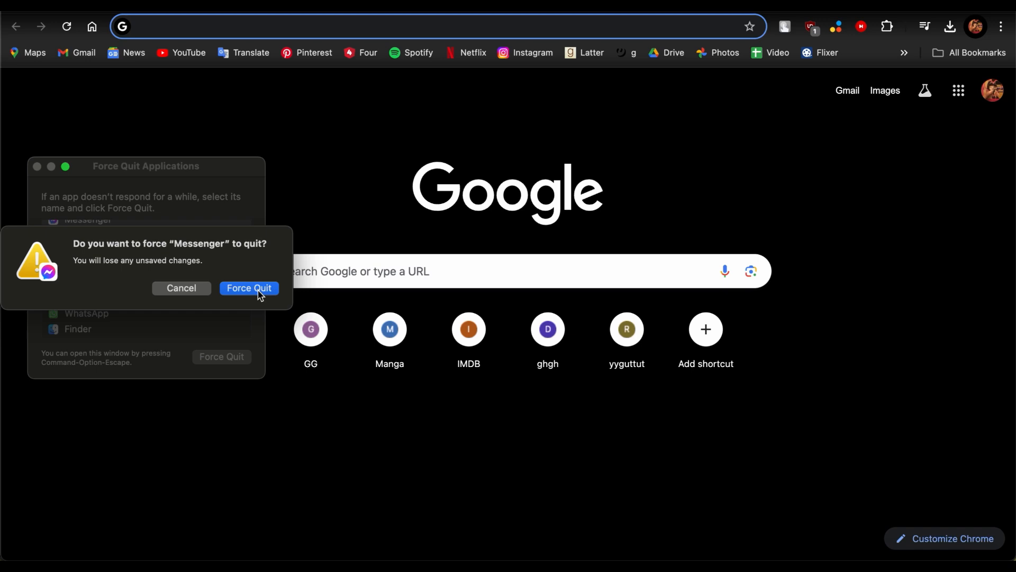
{"action": "left_click", "coordinate": [248, 288]}
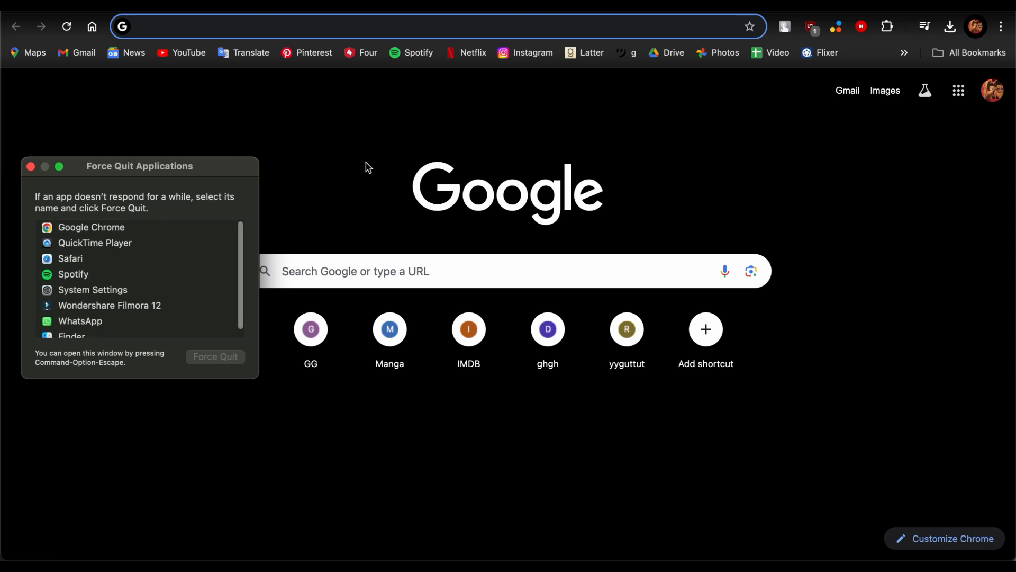
{"action": "mouse_move", "coordinate": [769, 244]}
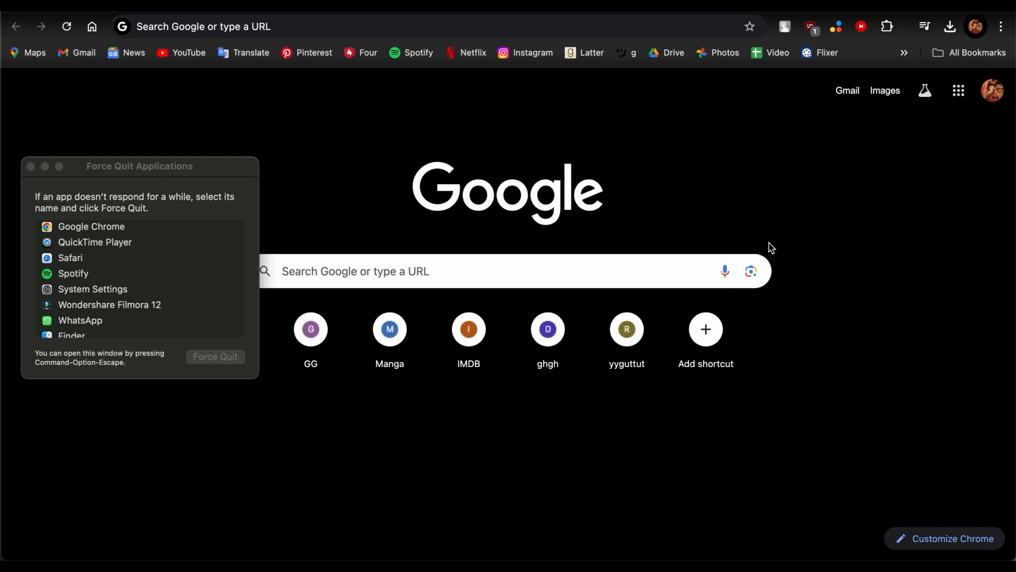
{"action": "mouse_move", "coordinate": [720, 230]}
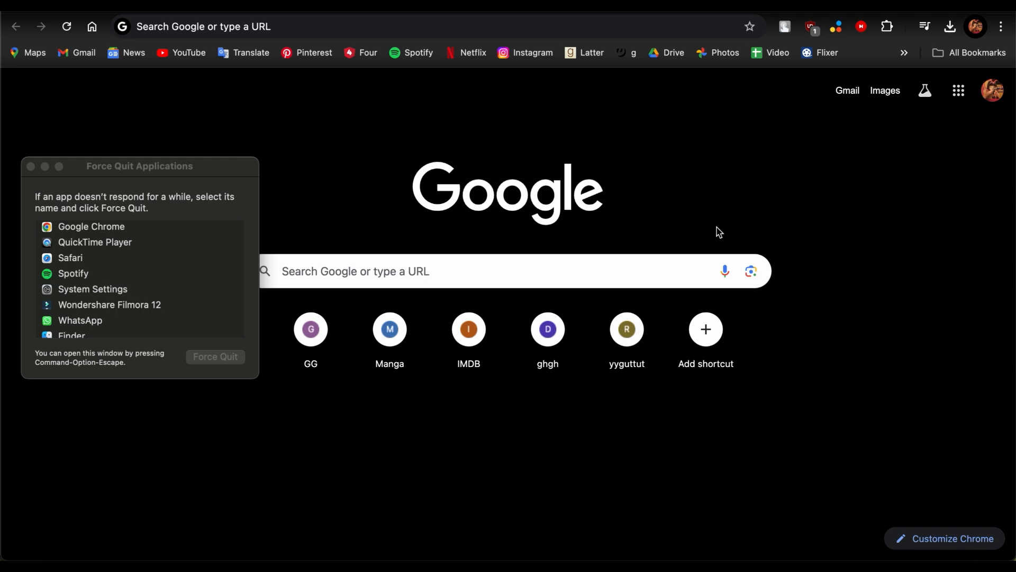